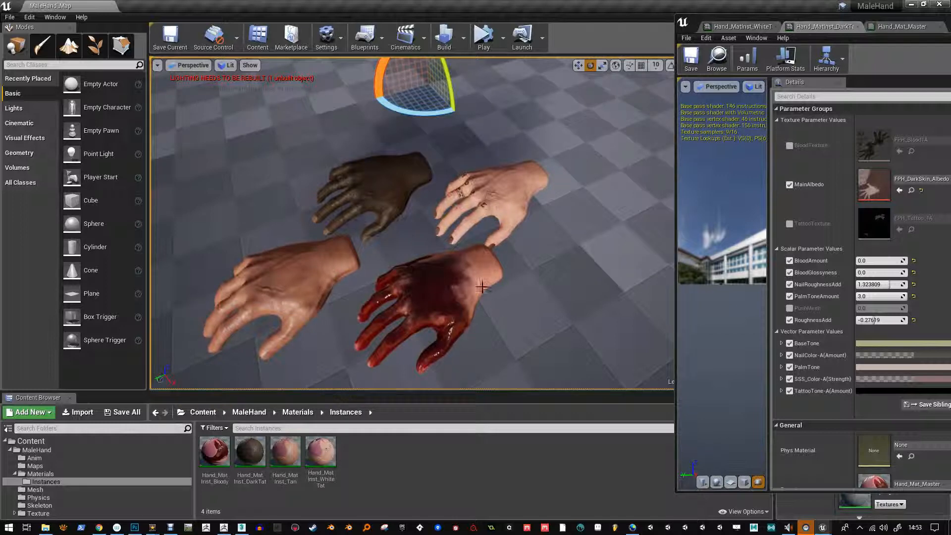
Step: Disable MainAlbedo on Hand_MatInst_Bloody and start choosing an olive-green BaseTone
click(461, 298)
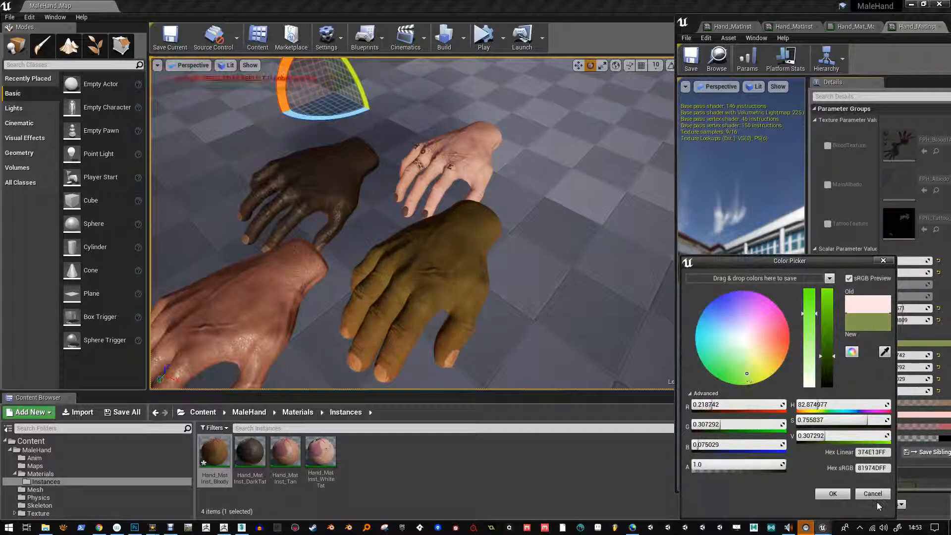
Step: Confirm the olive skin, play then pause the preview near the hand, and raise PushMesh
click(832, 493)
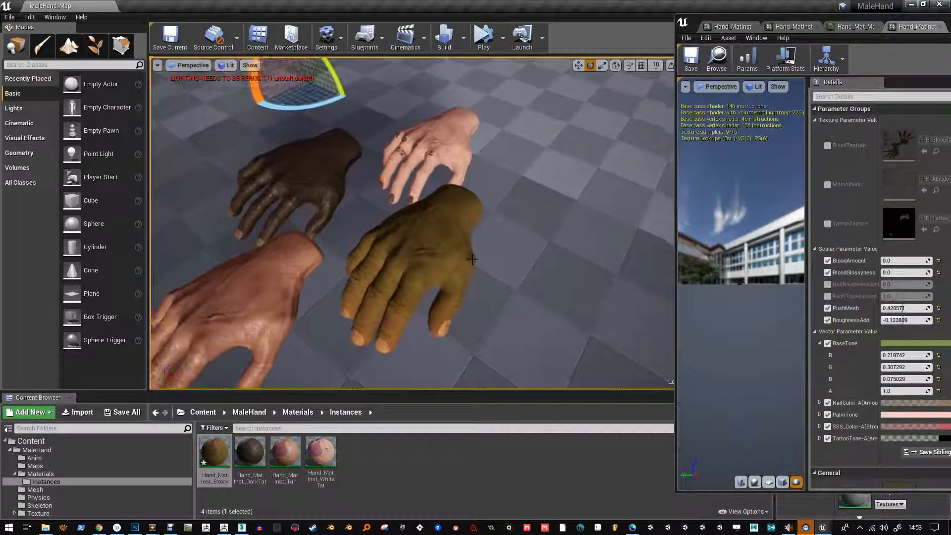
click(484, 38)
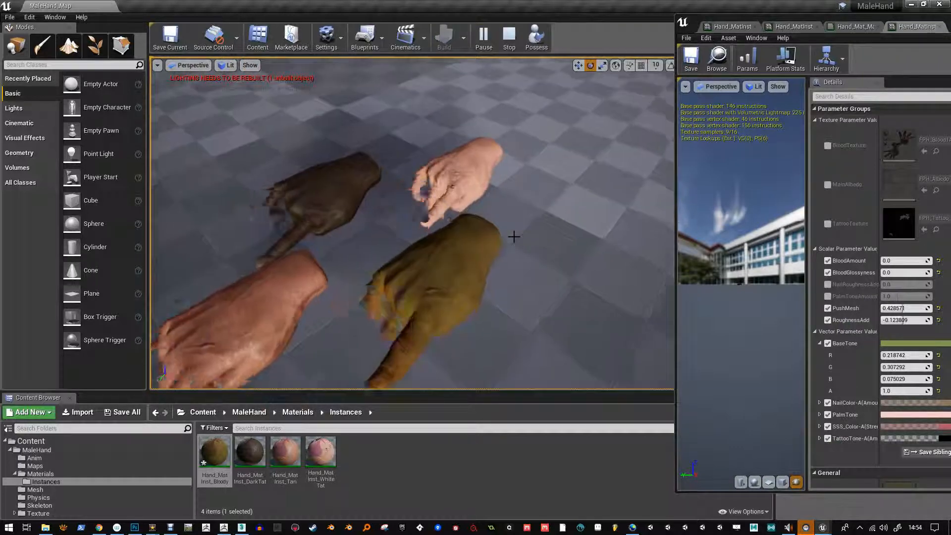
drag(514, 237, 503, 258)
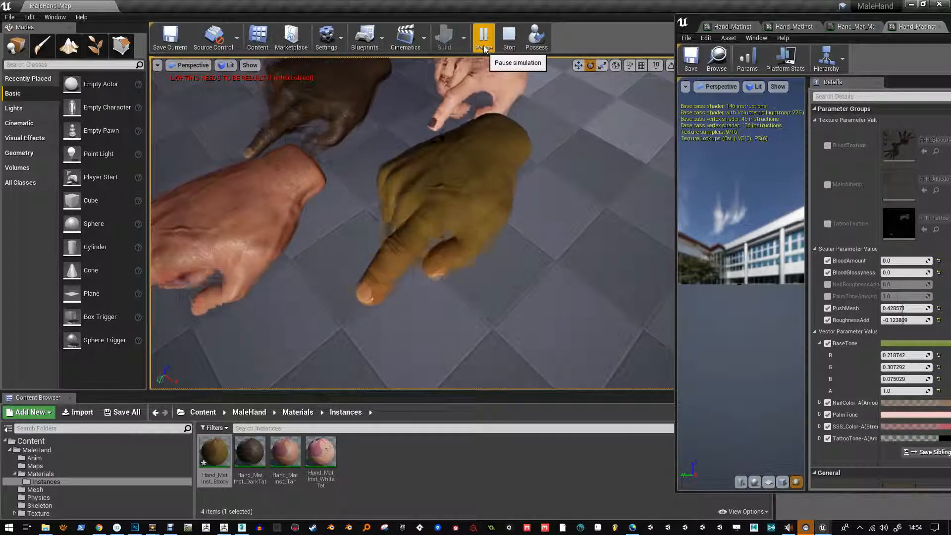
click(483, 38)
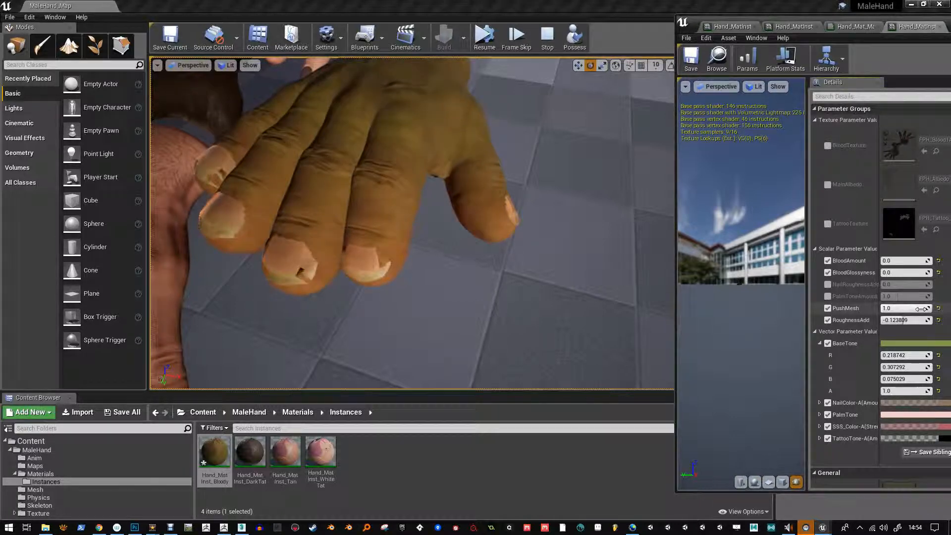
drag(923, 309, 898, 308)
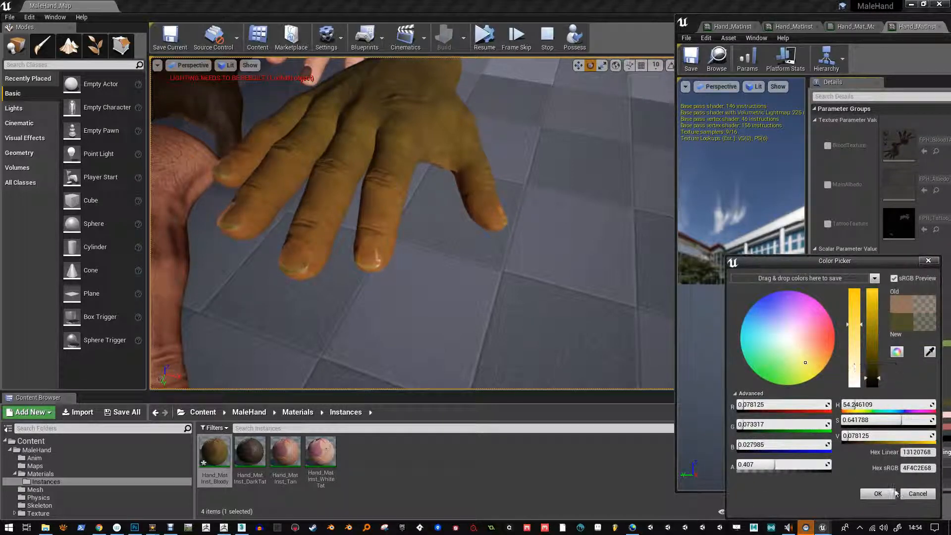
Step: Raise NailRoughnessAdd and set NailColor to black
click(876, 494)
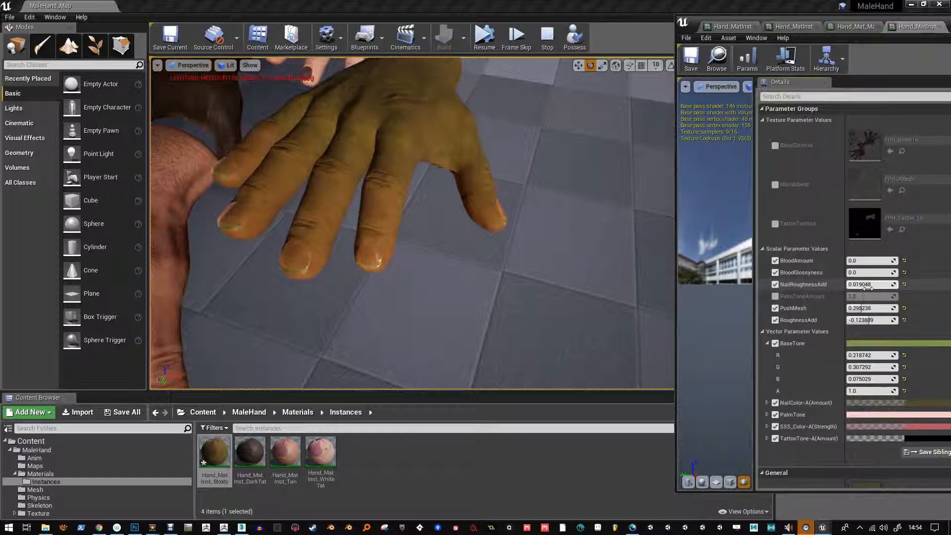
drag(862, 283, 871, 283)
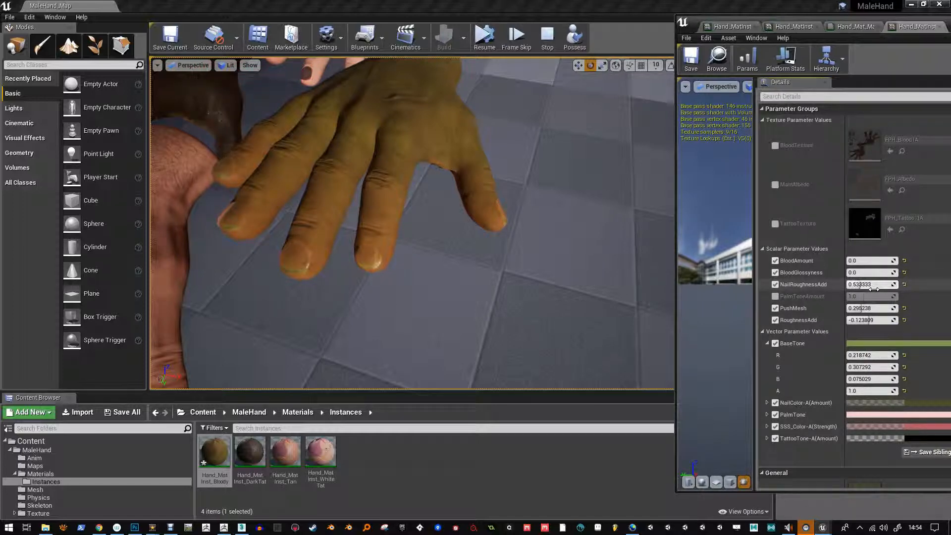
drag(870, 284, 897, 284)
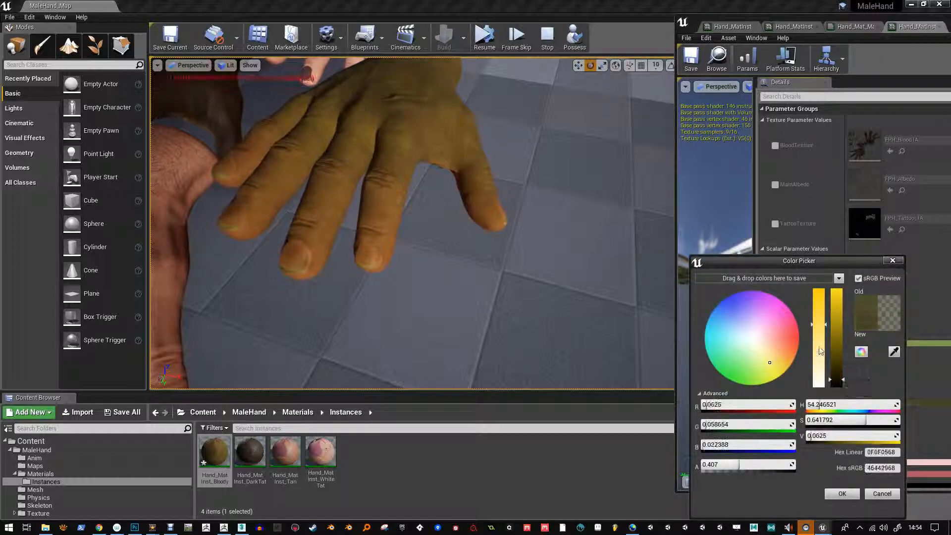
drag(819, 324, 835, 382)
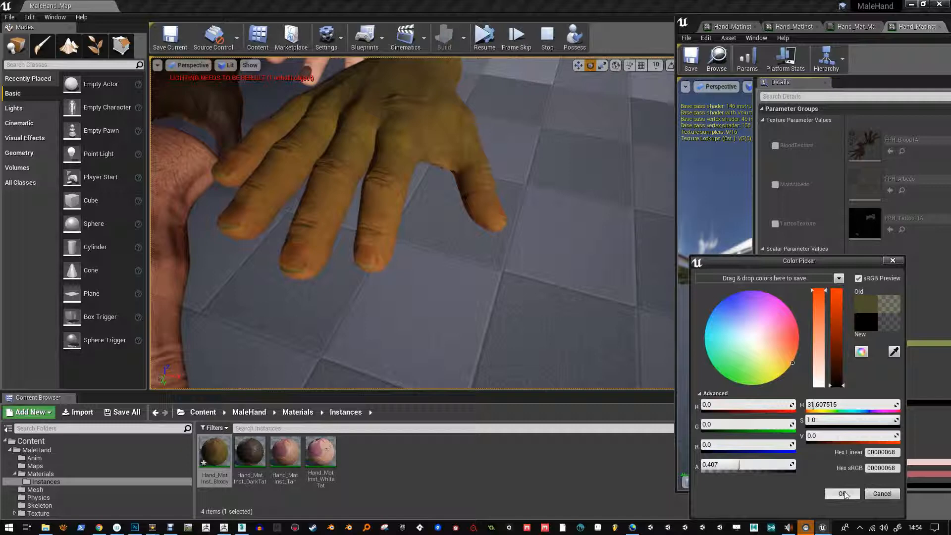
click(840, 494)
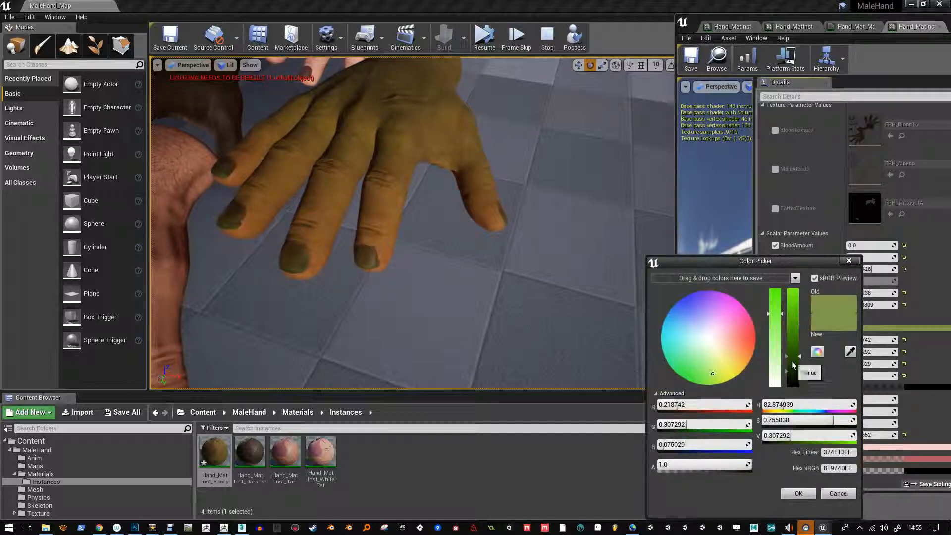
Step: Apply a deeper green BaseTone and a green SSS_Color with reduced alpha
click(695, 362)
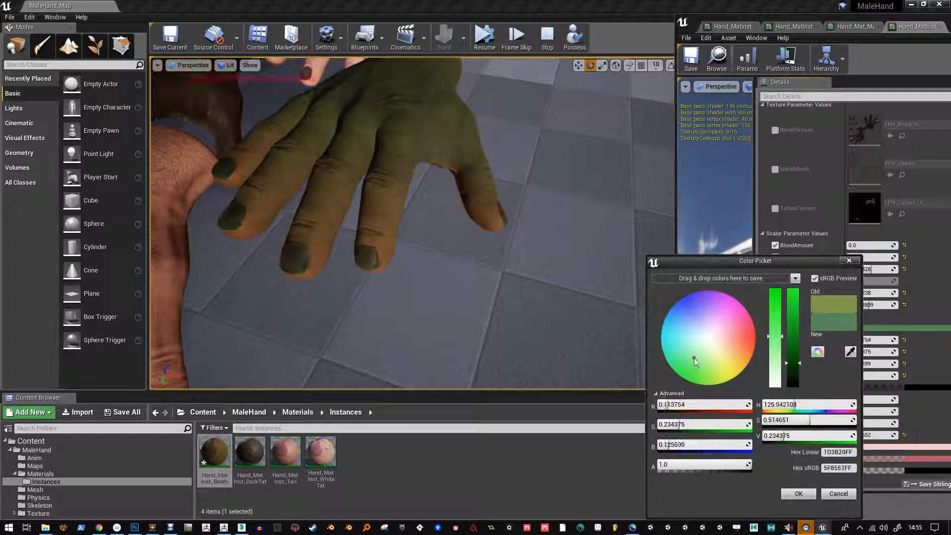
click(798, 493)
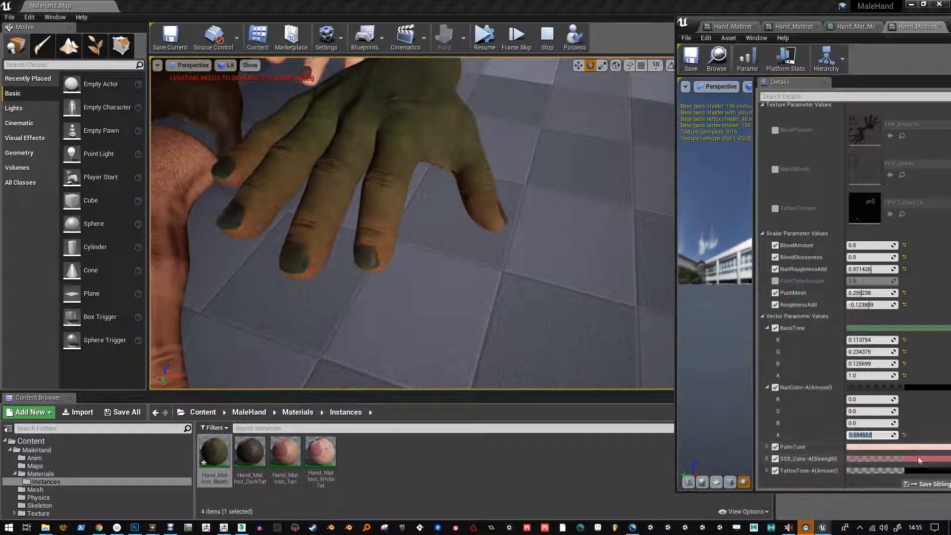
click(898, 327)
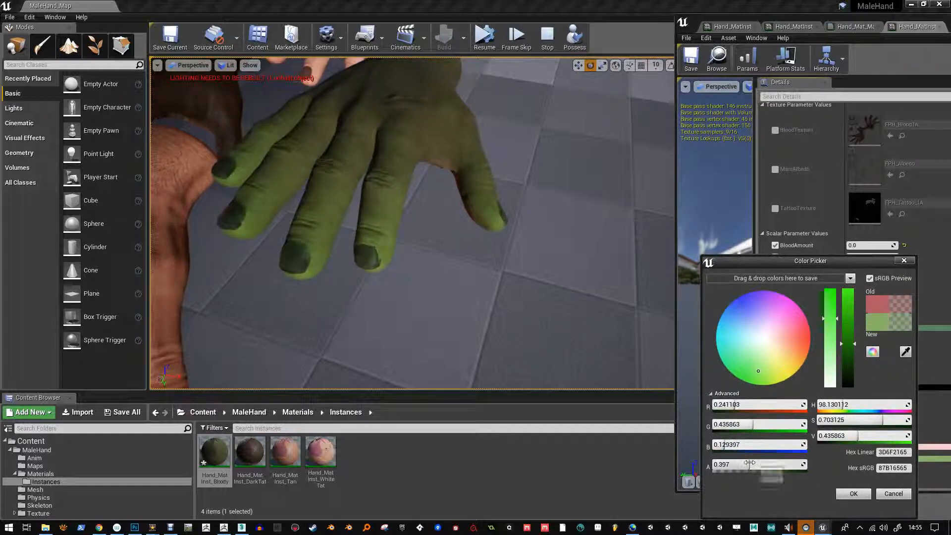
drag(771, 464, 749, 464)
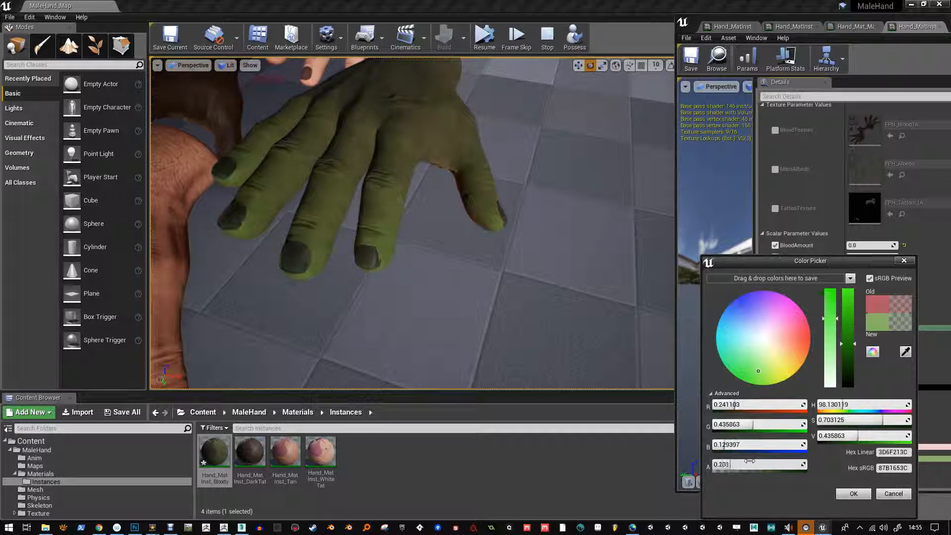
click(854, 493)
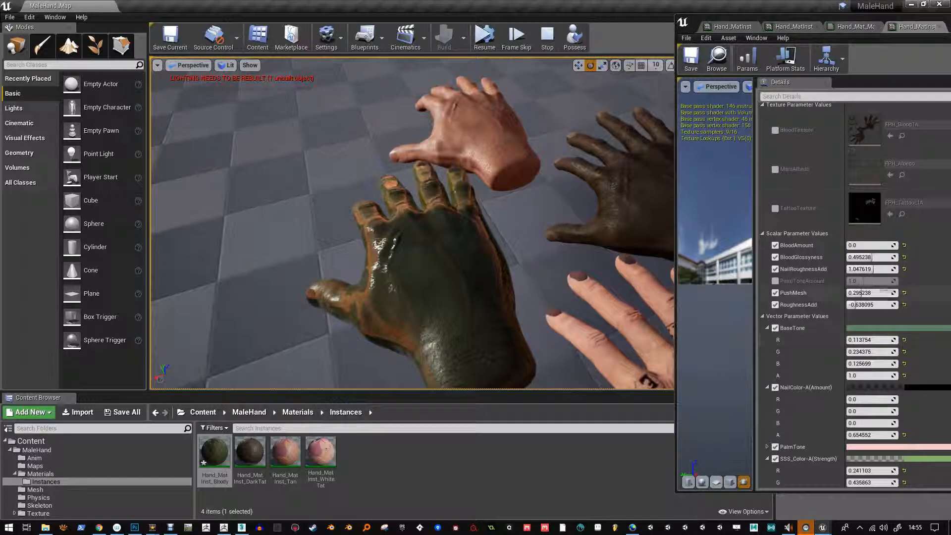
Step: Resume the preview and orbit to watch the green hand animate beside the other hands
click(484, 36)
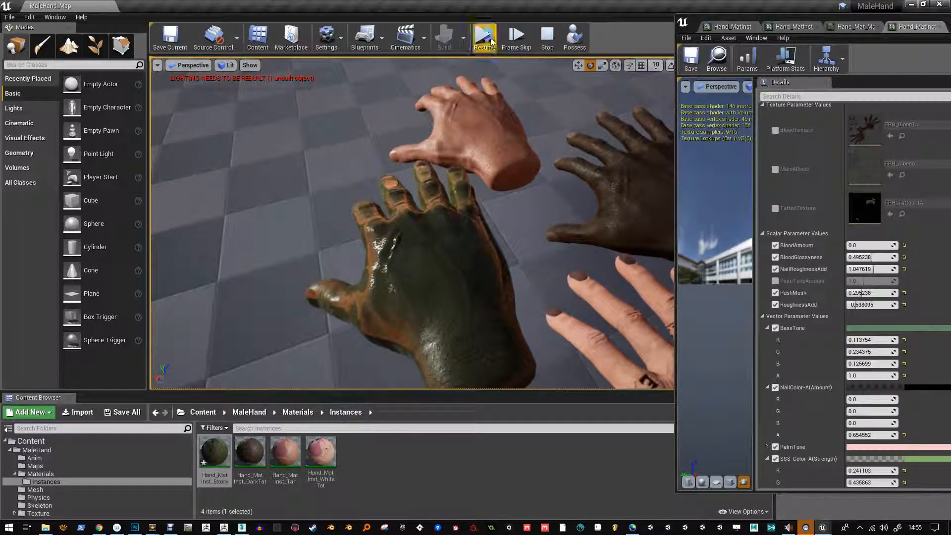
click(484, 37)
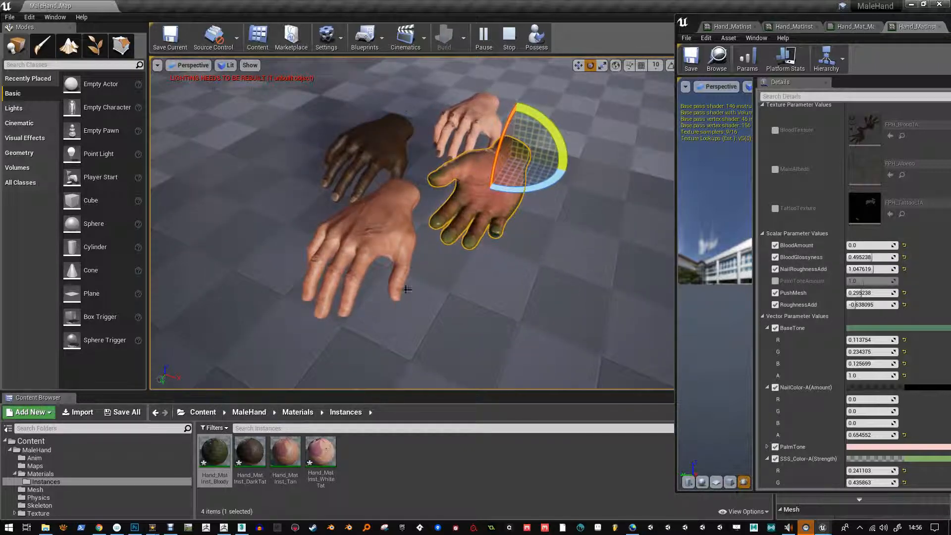
drag(406, 243, 345, 203)
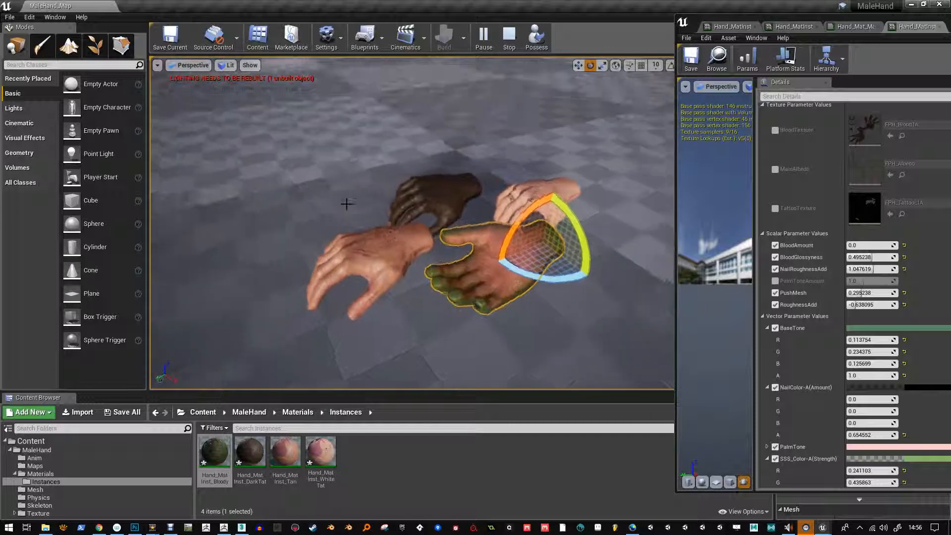